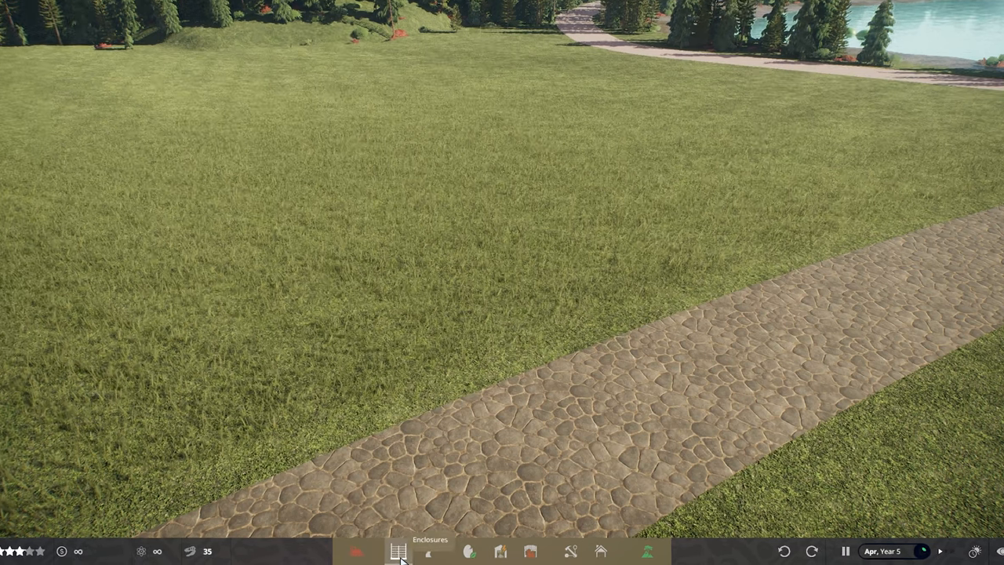
Step: Place a rotated Mini Aviary module with a bare tree on the grass beside the stone path
left_click(398, 552)
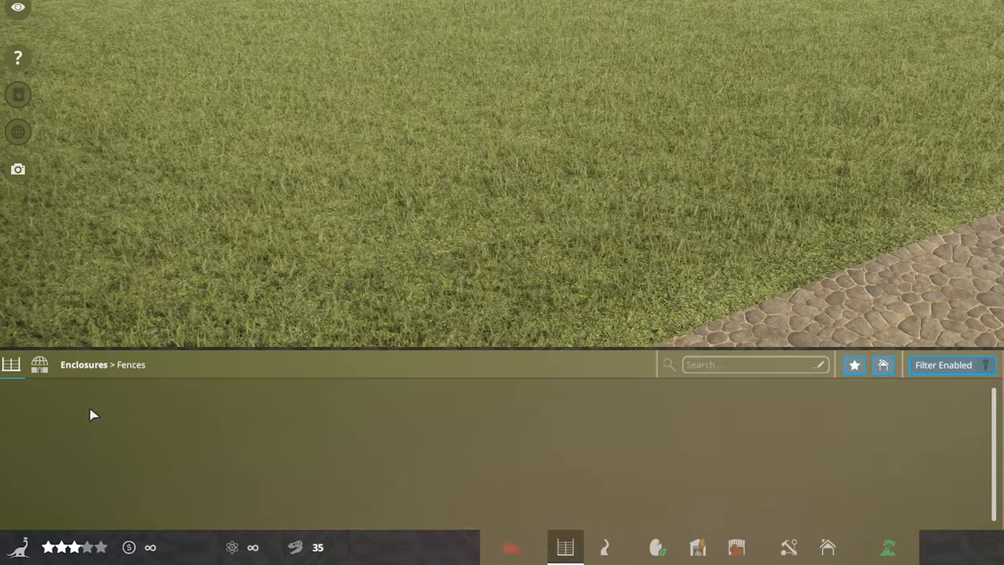
left_click(39, 364)
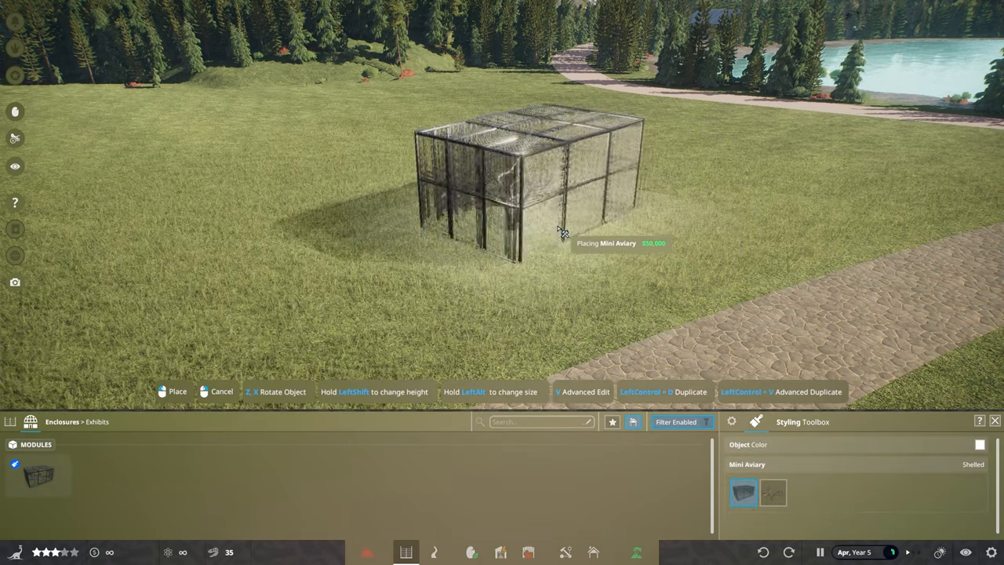
key("z")
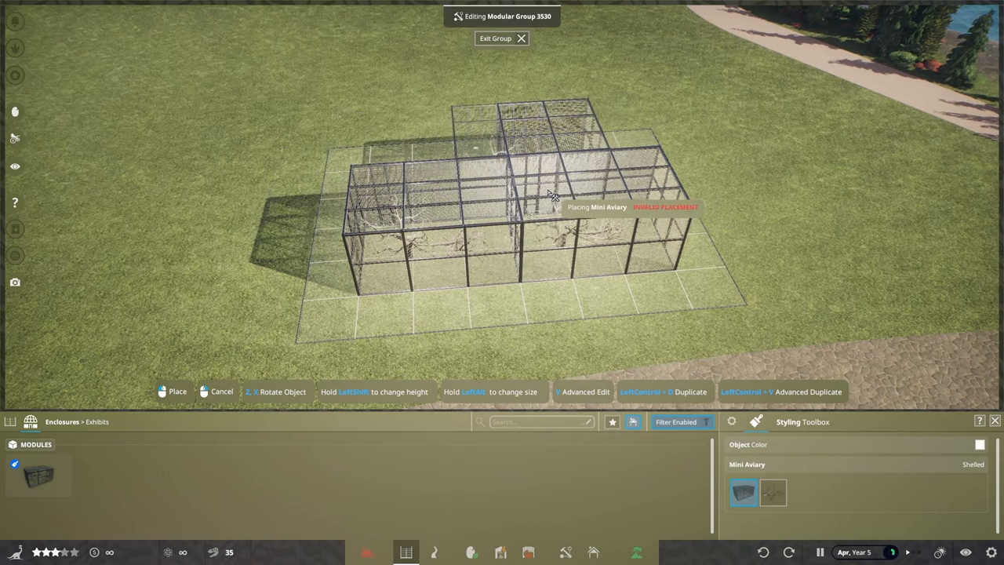
left_click(552, 195)
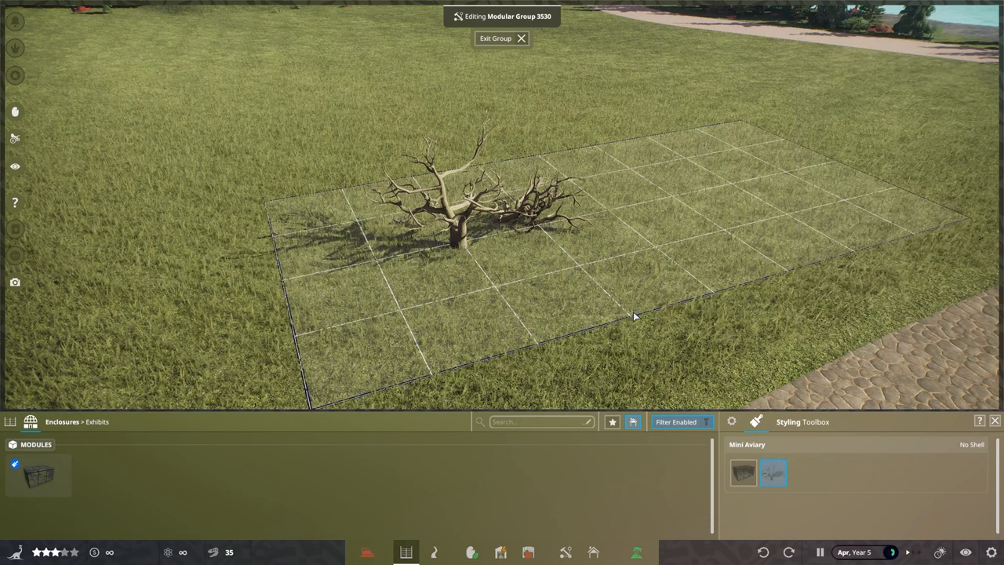
Step: Duplicate the aviary group with Ctrl+D and set the copy beside the original
left_click(495, 37)
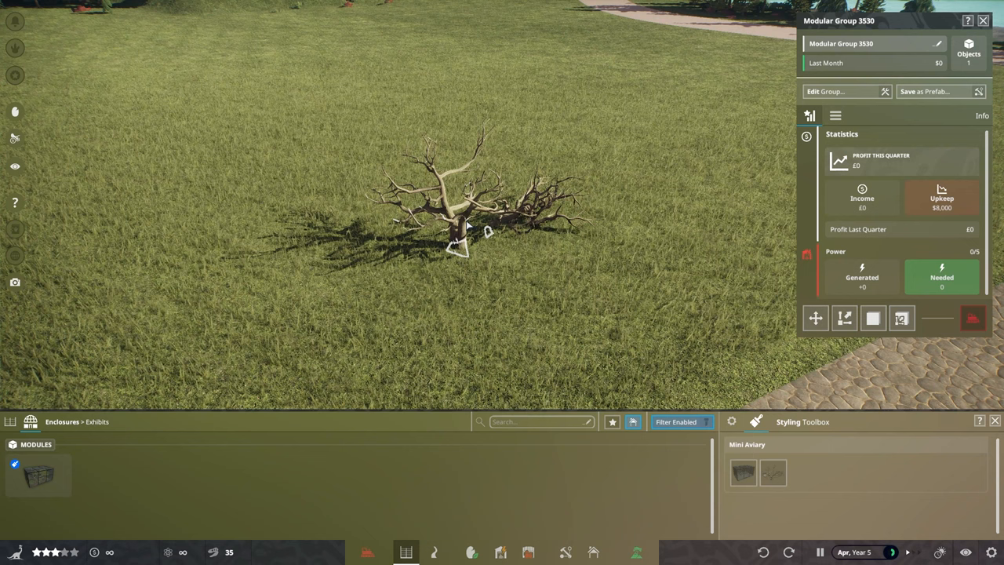
key("ctrl+d")
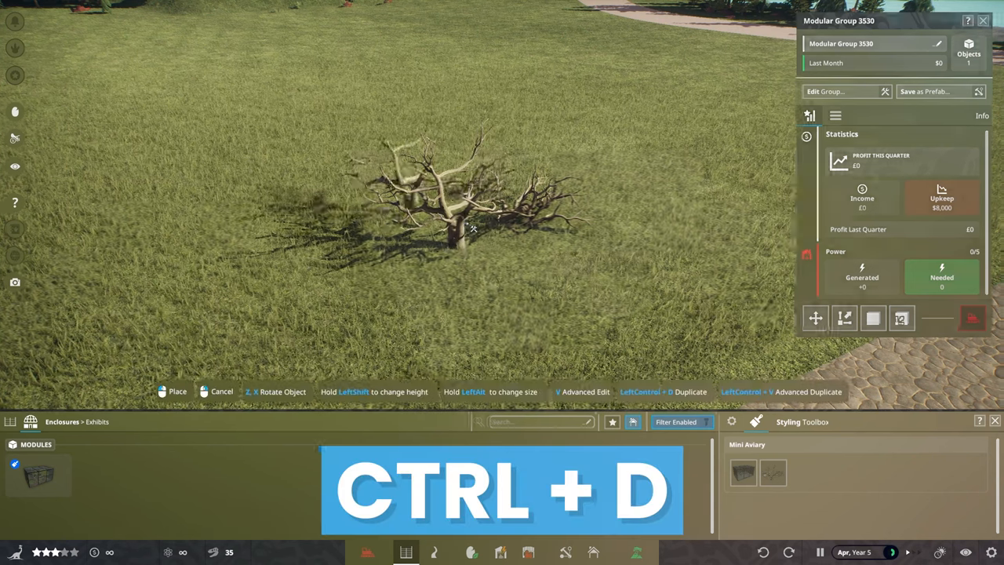
key("ctrl+d")
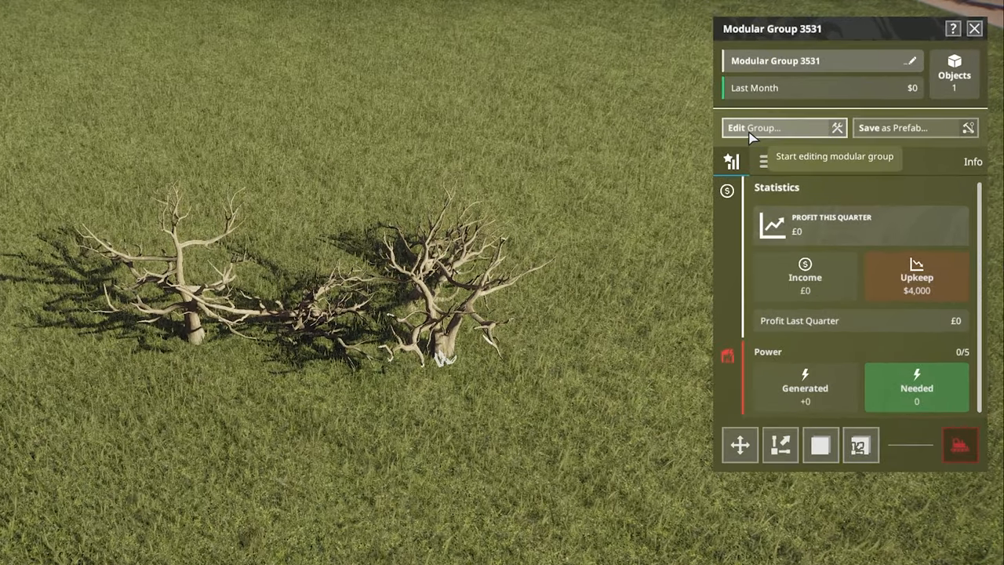
Step: Breed male and female microraptors into the second aviary until the Animal List shows 10/10
left_click(785, 127)
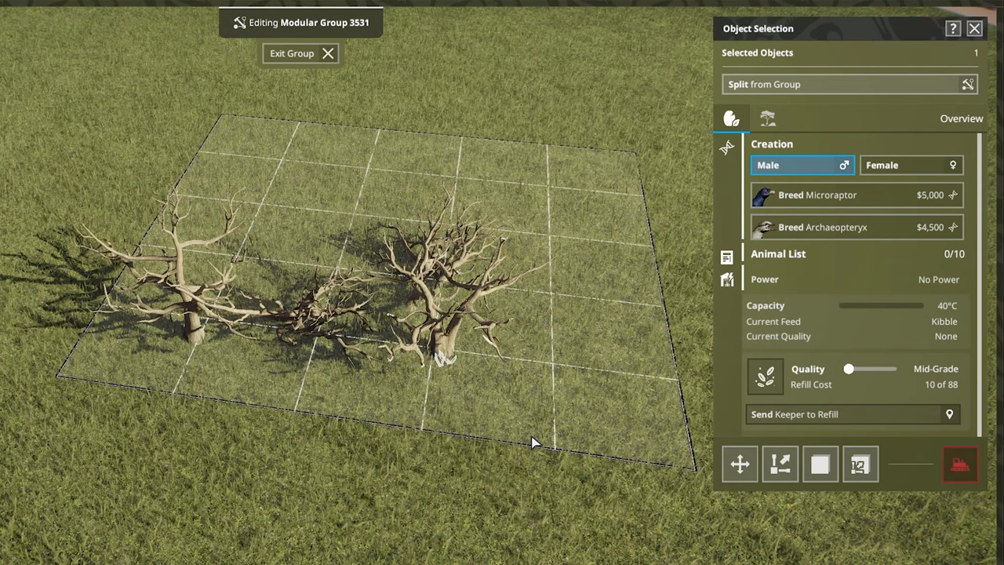
mouse_move(549, 471)
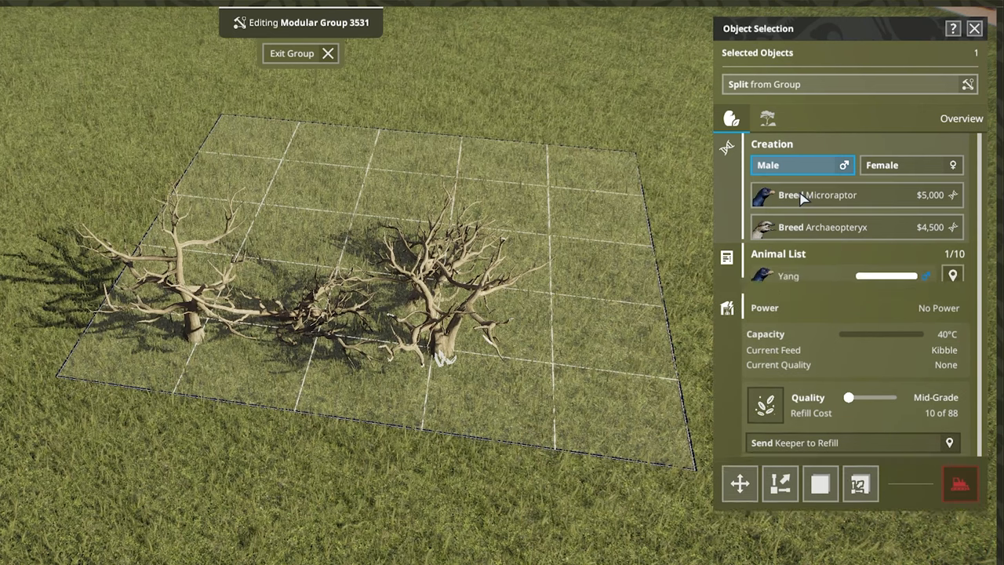
left_click(910, 165)
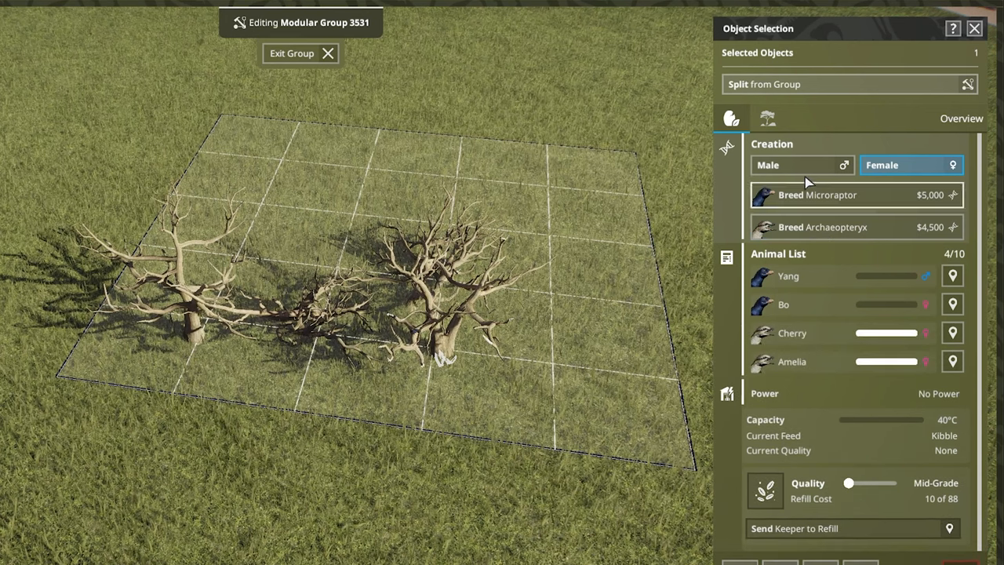
left_click(800, 165)
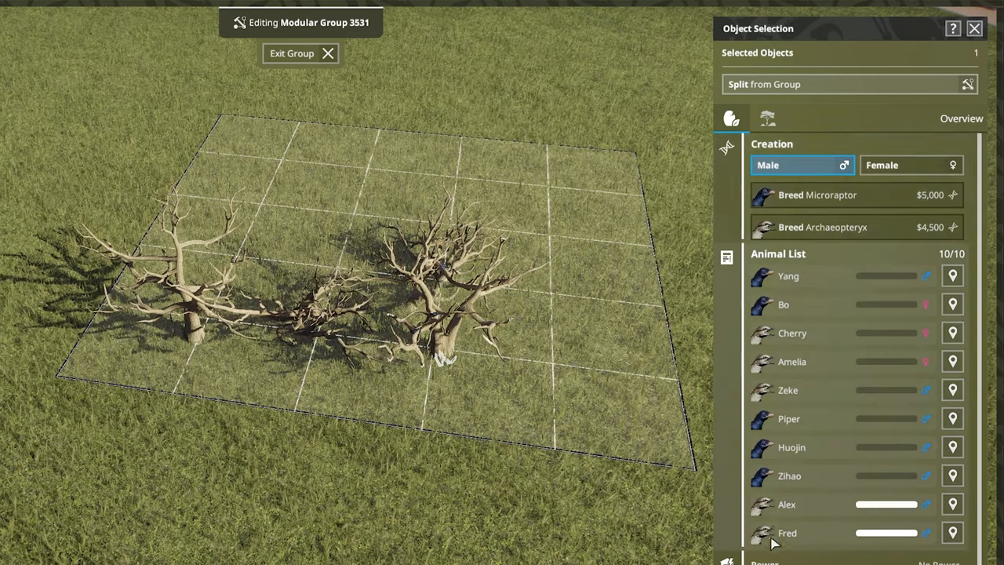
left_click(302, 53)
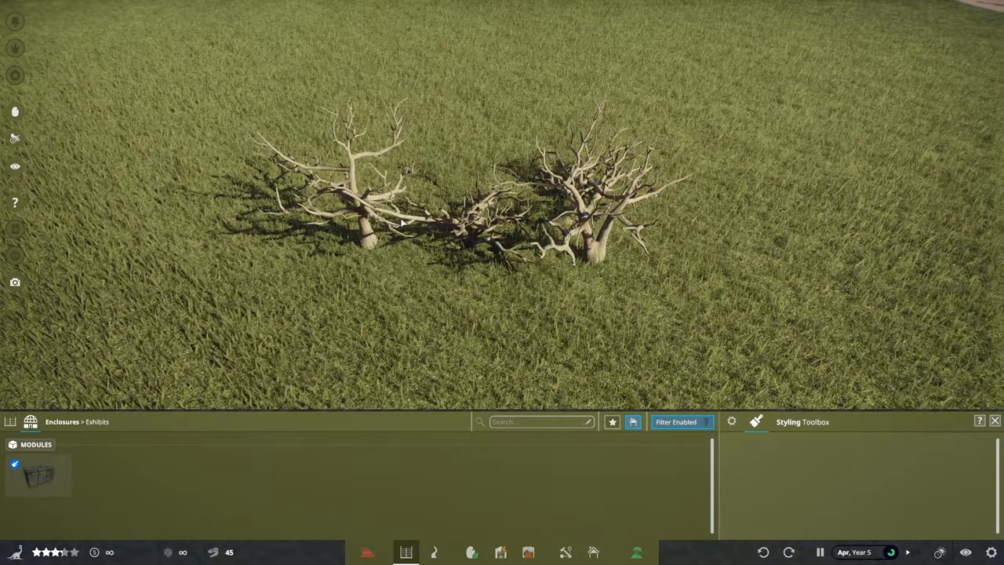
Step: Edit the first aviary group and breed archaeopteryx into it
left_click(376, 243)
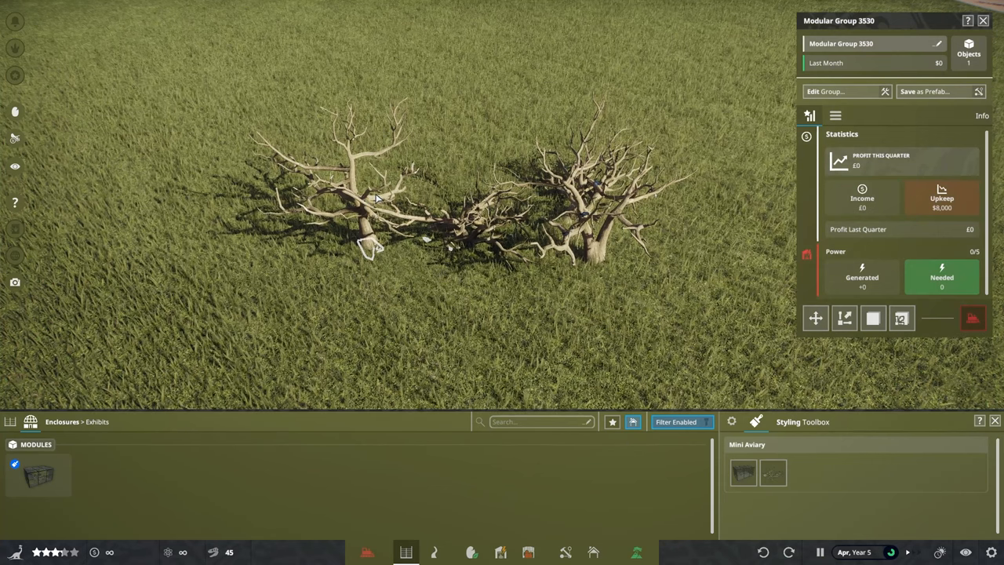
left_click(828, 91)
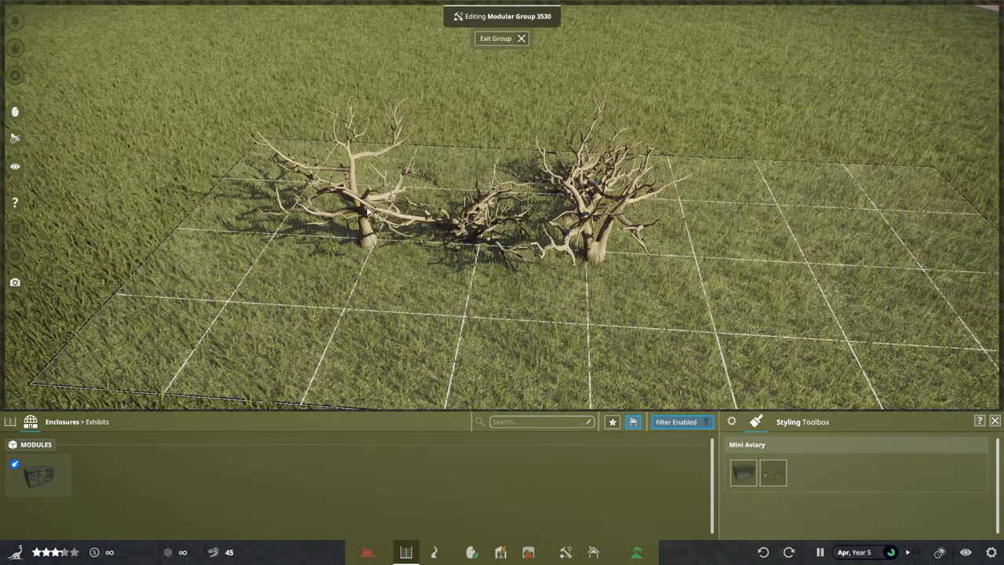
left_click(369, 211)
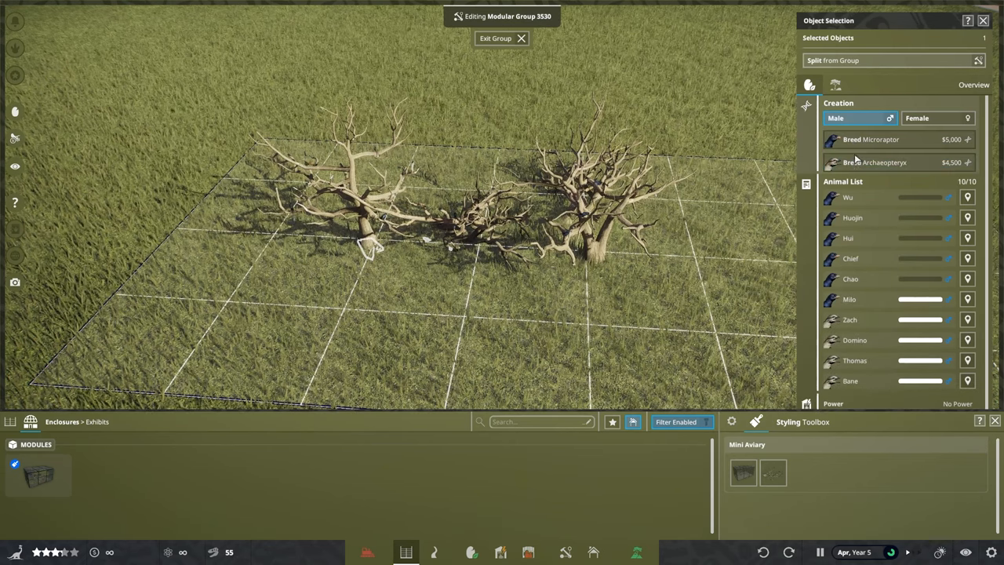
left_click(502, 37)
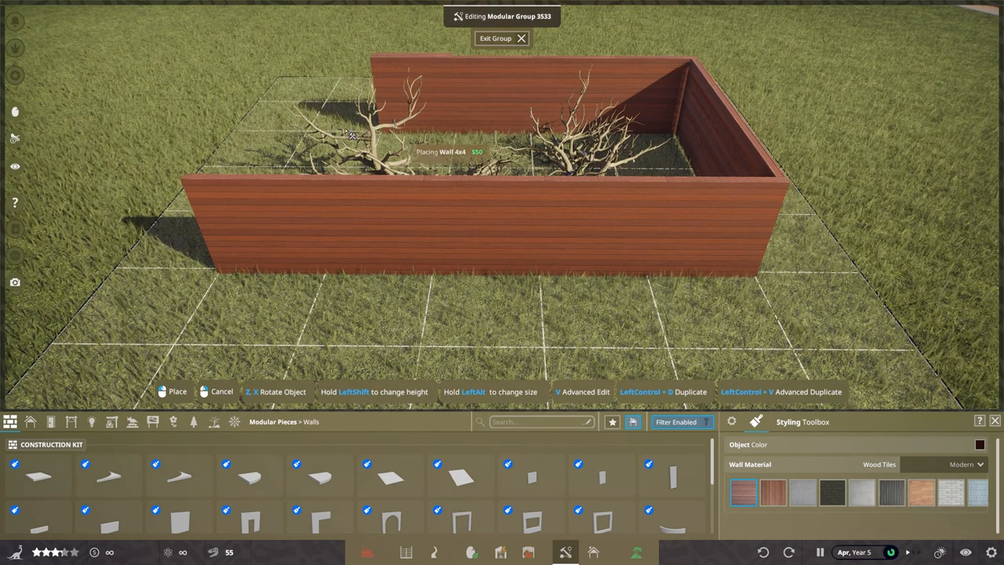
Step: Place rotated tall red wooden wall pieces in a rectangle around both trees
key("z")
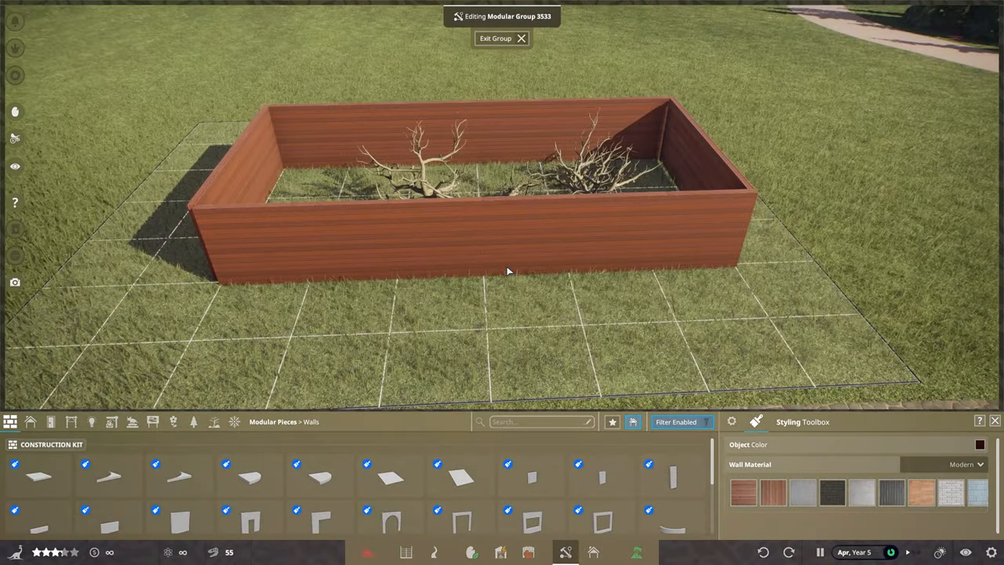
left_click(508, 270)
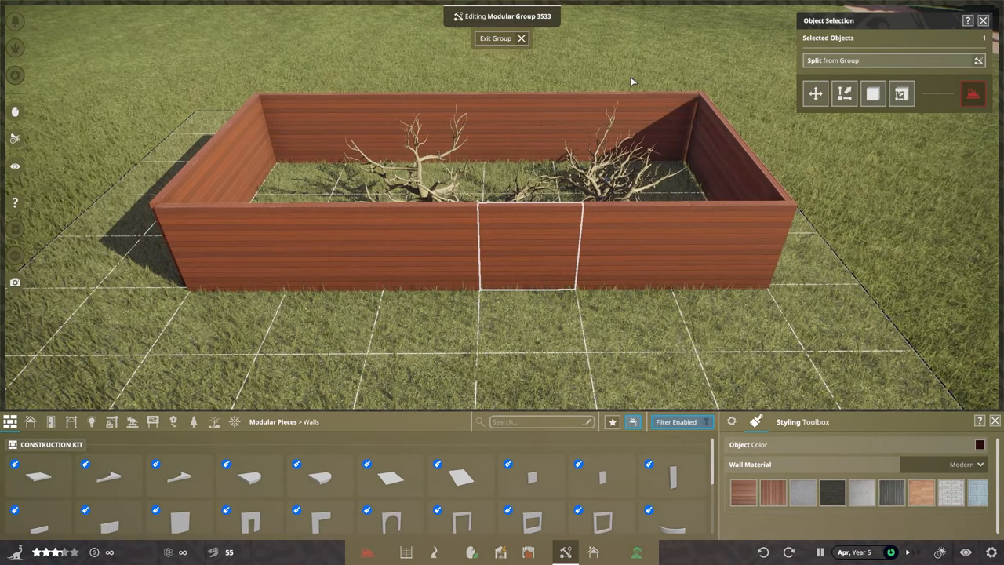
Step: Select all walls with Ctrl+A and swap their Wall Material to a see-through style set
key("ctrl+a")
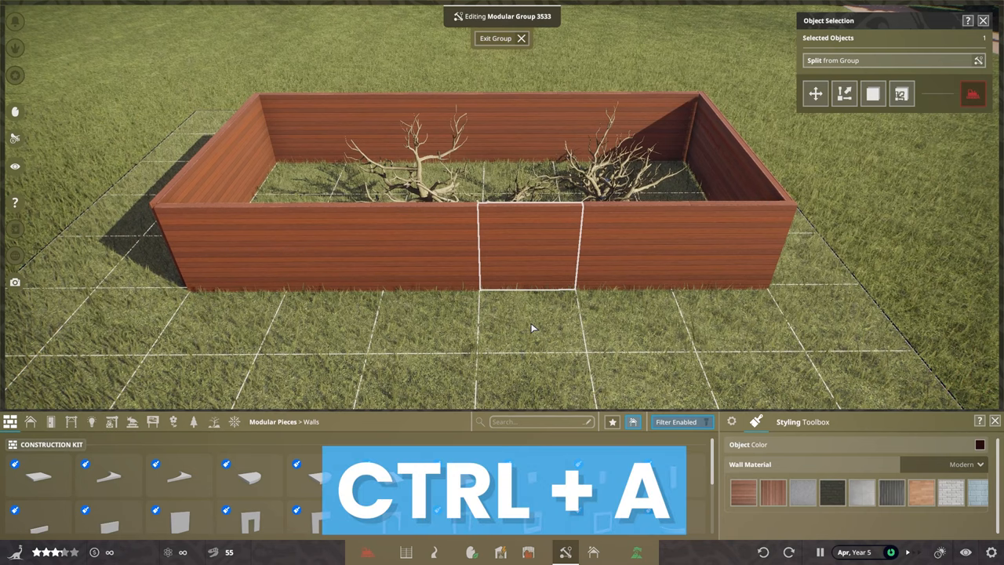
key("ctrl+a")
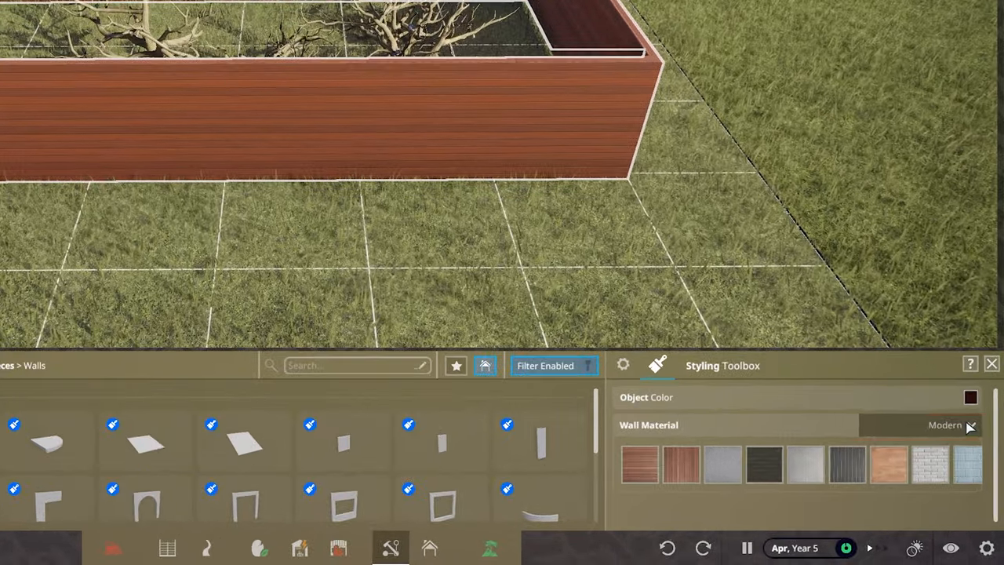
left_click(944, 424)
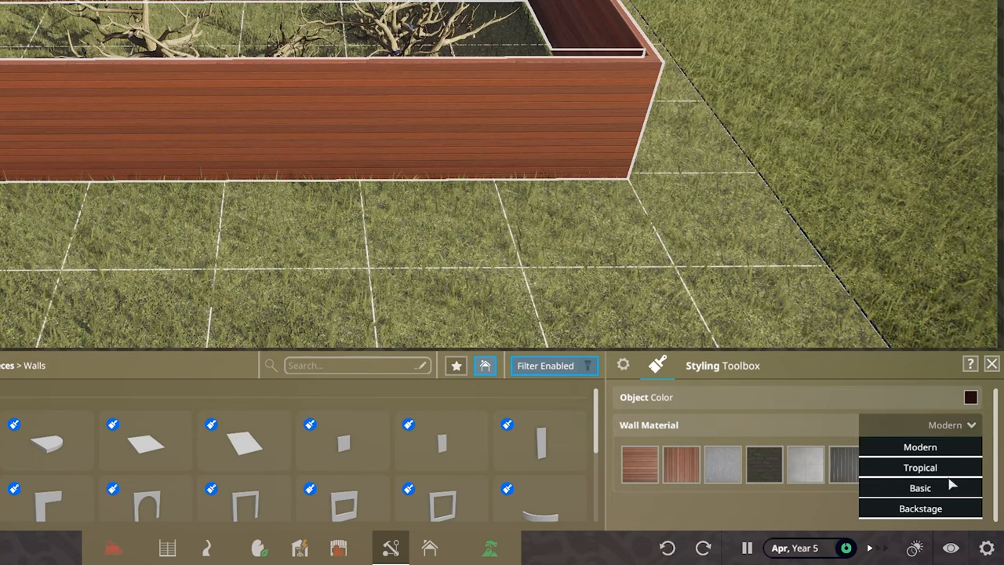
left_click(919, 486)
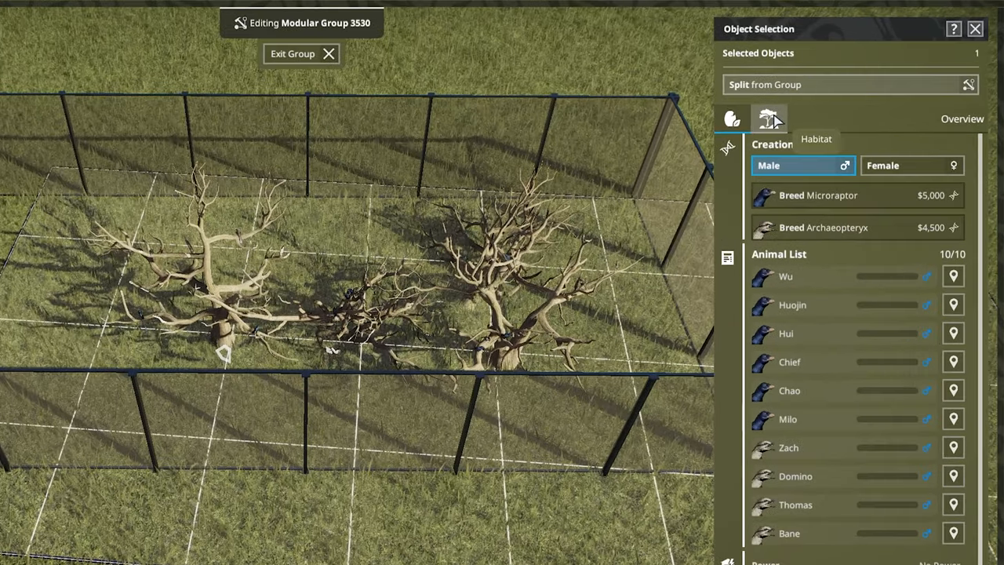
Step: Apply a lush tropical environment preset in the Habitat tab, adding palms, shrubs and a boulder
left_click(769, 119)
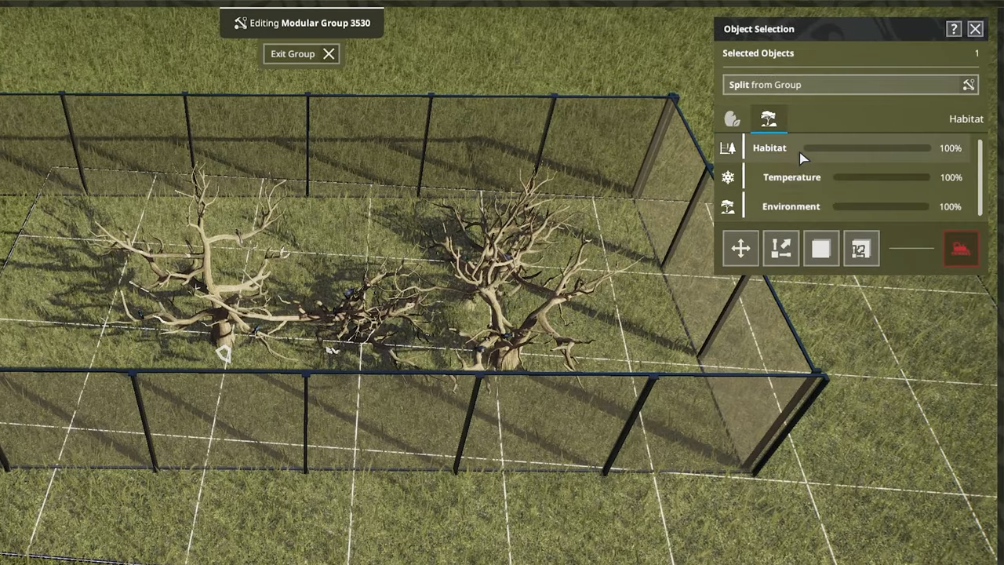
left_click(790, 176)
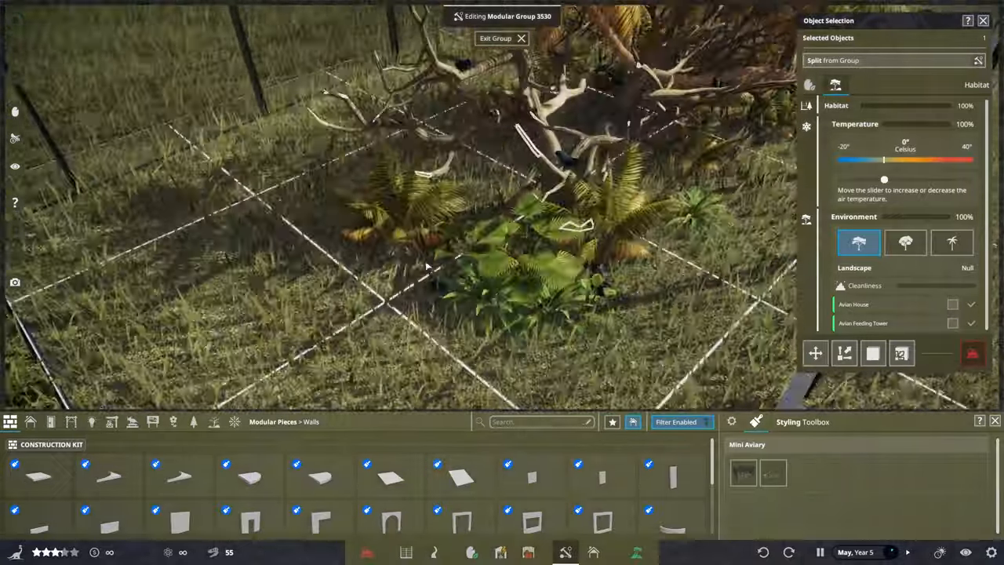
left_click(905, 242)
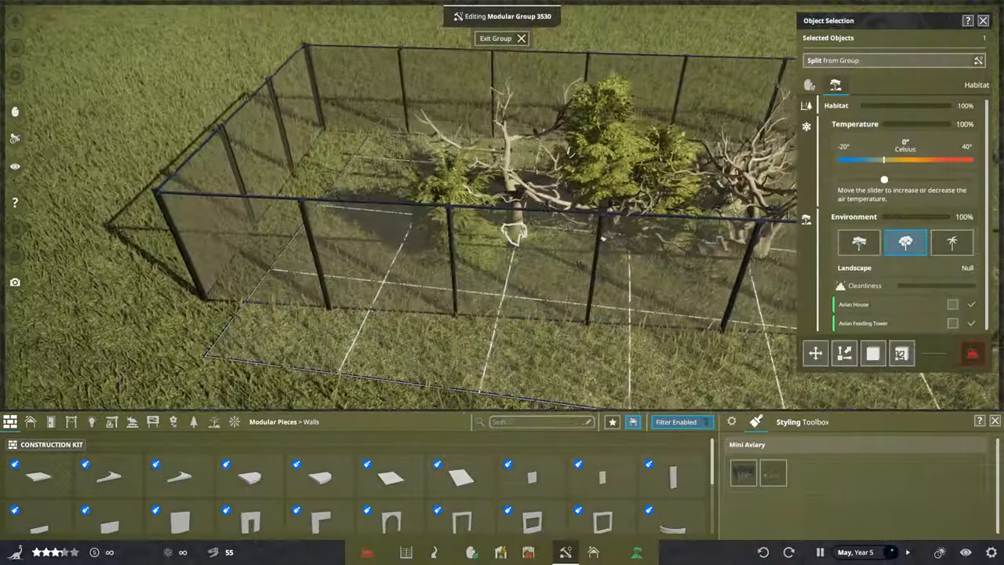
left_click(951, 242)
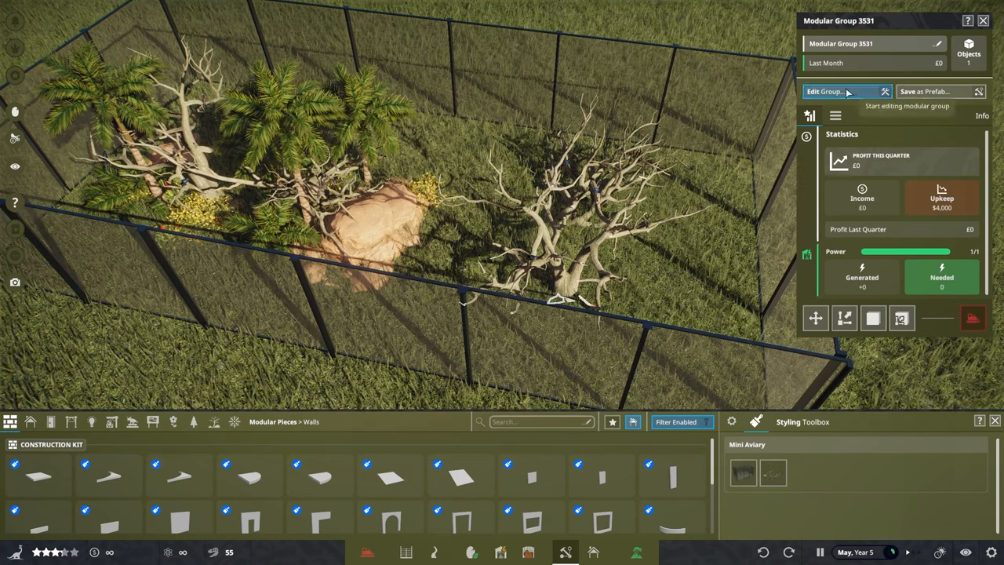
Step: Edit Modular Group 3531 and apply the tropical environment preset to the second module
left_click(823, 91)
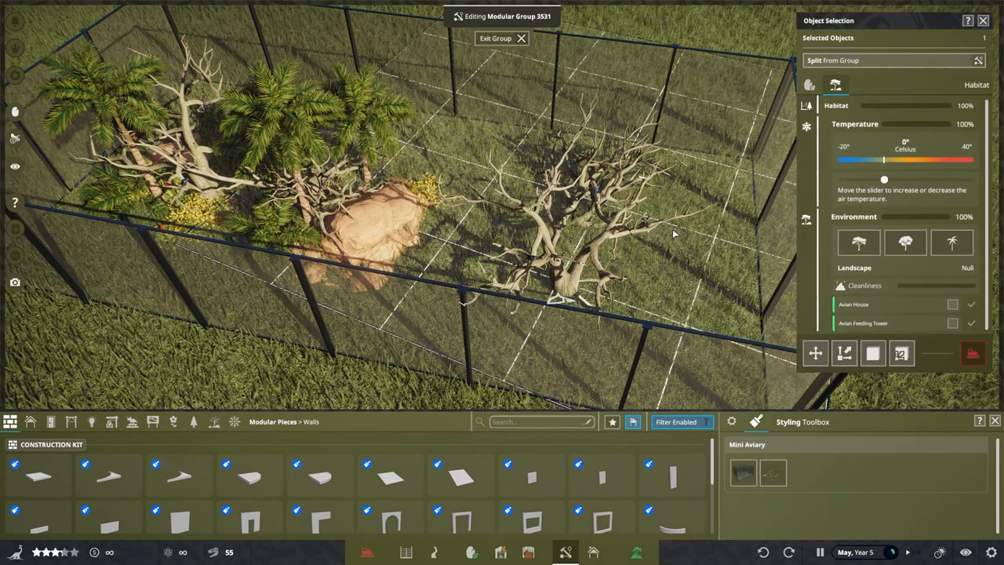
left_click(951, 241)
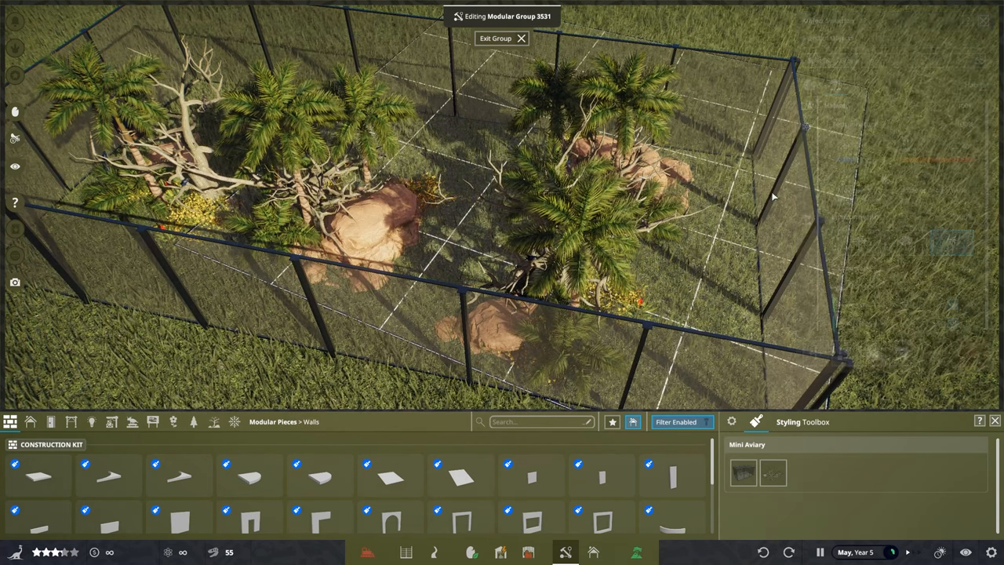
left_click(496, 37)
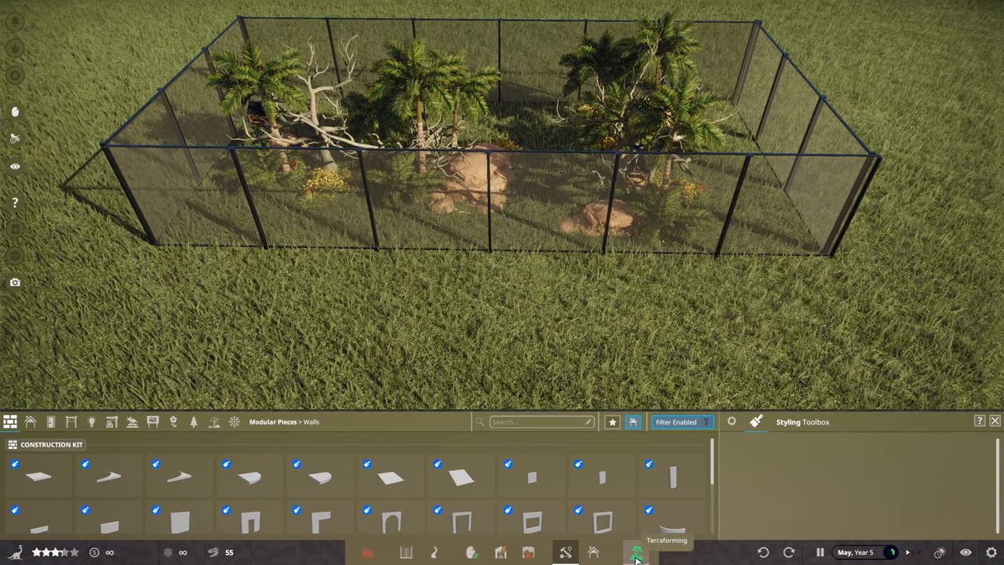
Step: Switch the Landscaping biome to Tropical and paint sand substrate over the enclosure area
left_click(637, 553)
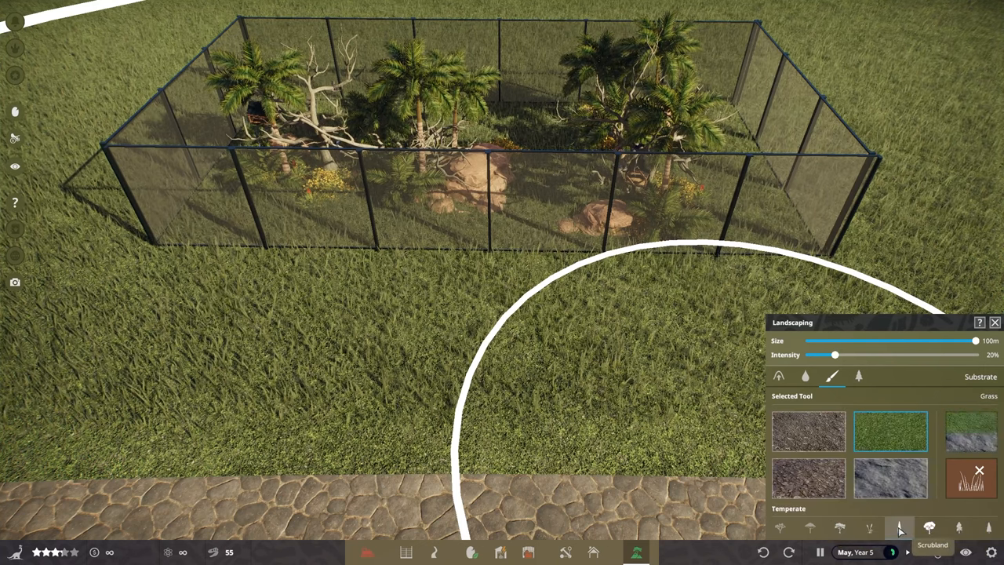
left_click(841, 527)
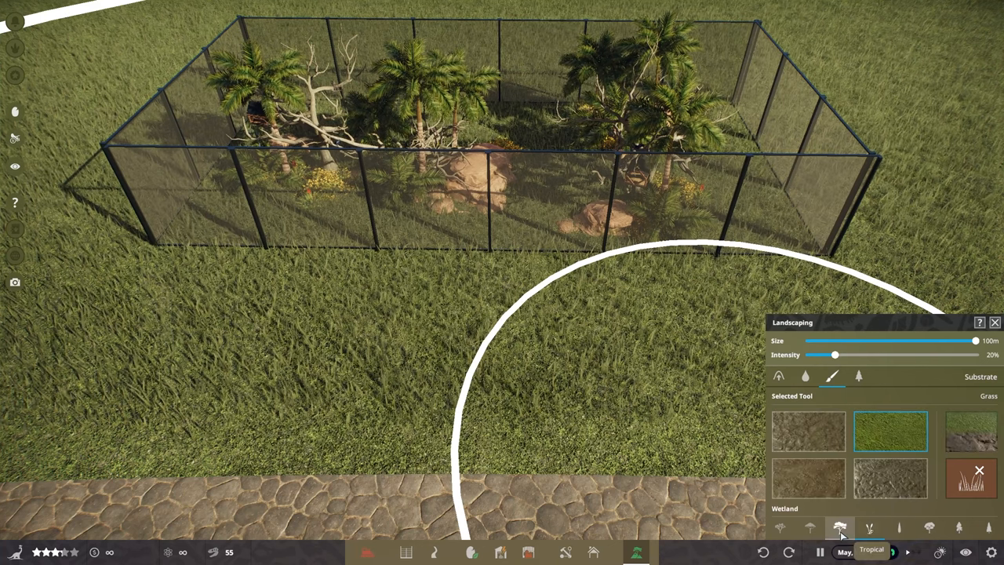
left_click(841, 527)
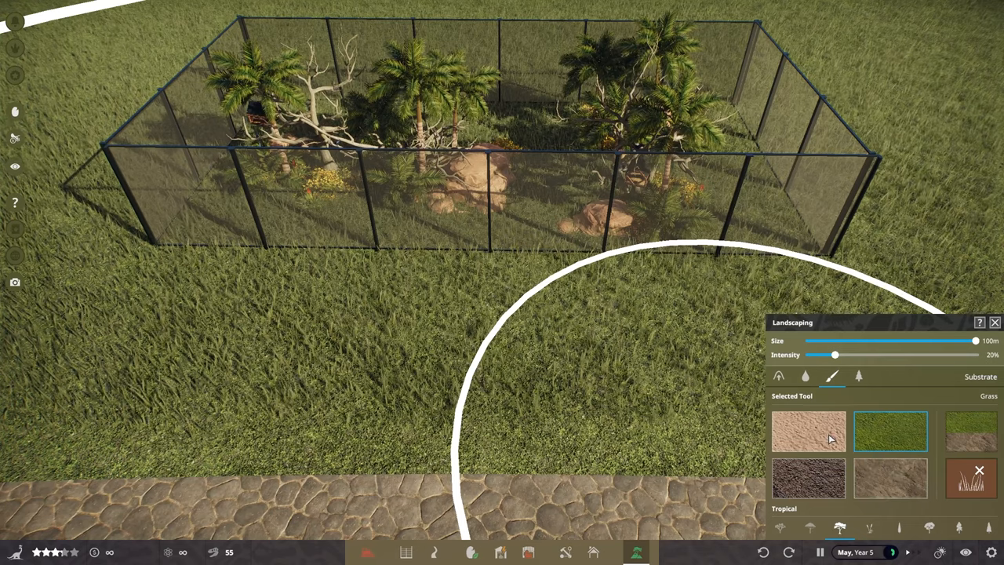
left_click(808, 432)
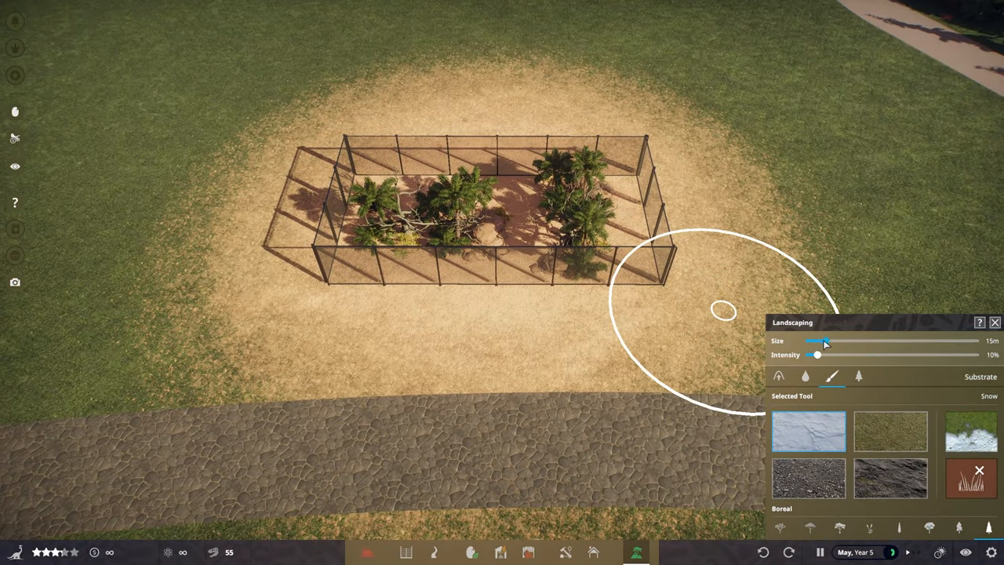
Step: With a 5m brush at 75% intensity, repaint grass over the sand outside the walls
left_click_drag(823, 340, 810, 340)
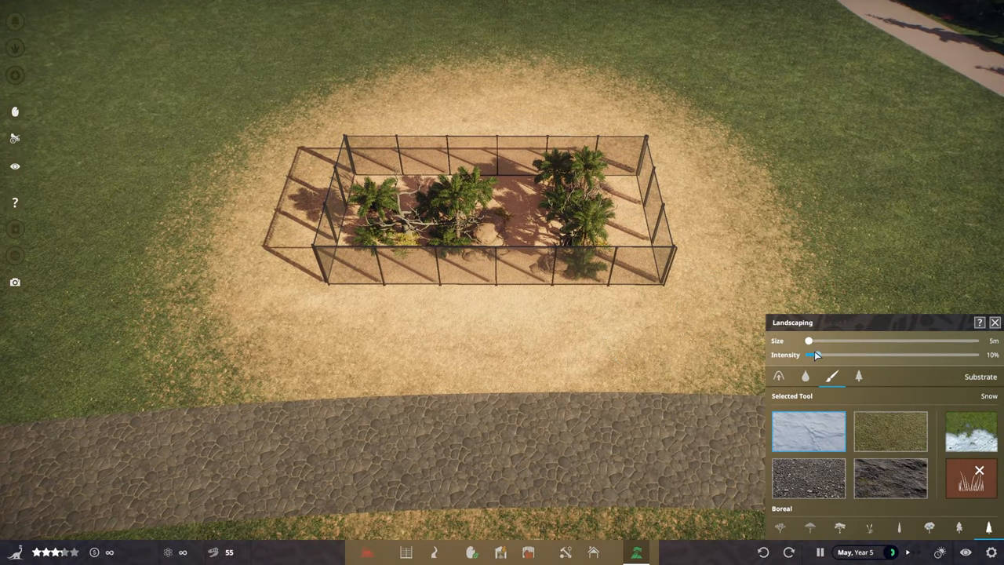
left_click_drag(817, 354, 922, 354)
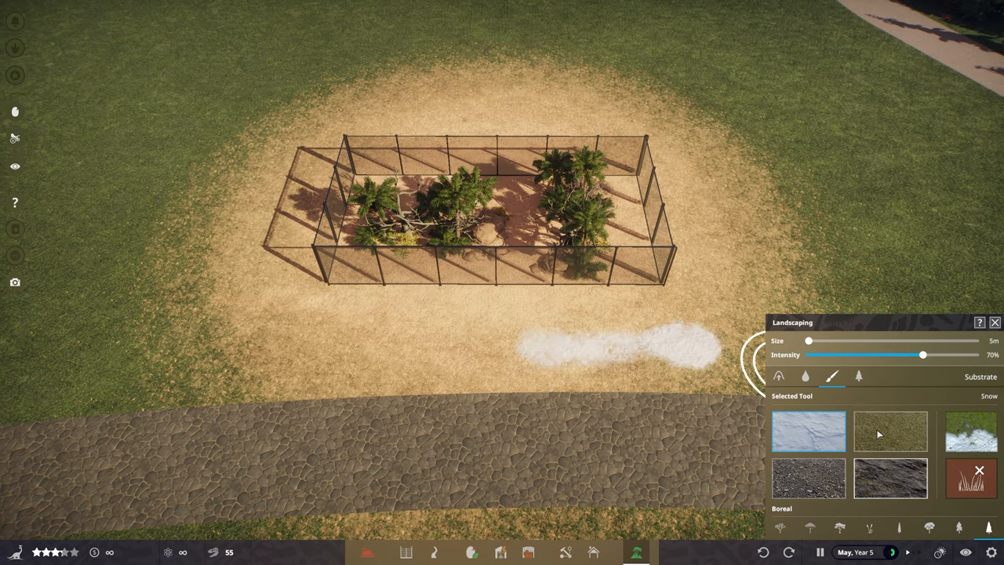
left_click(891, 431)
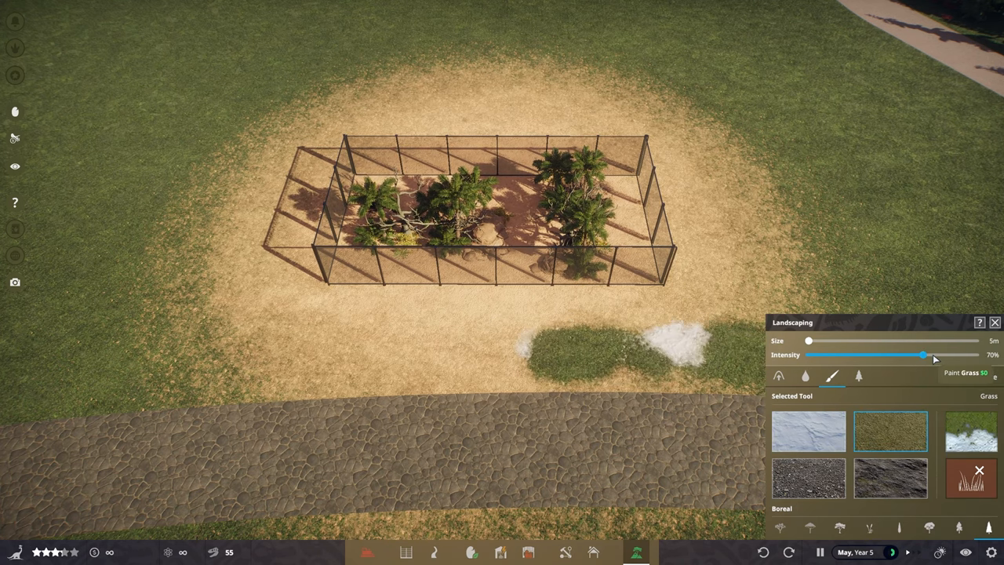
left_click(515, 313)
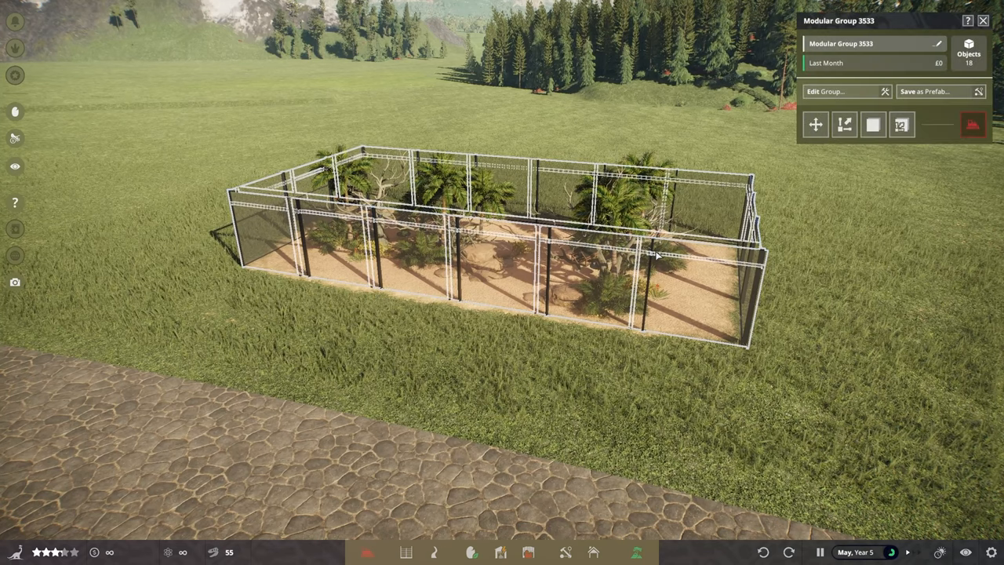
Step: Select all wall pieces, duplicate them and stack the copies as a second tier
left_click(823, 91)
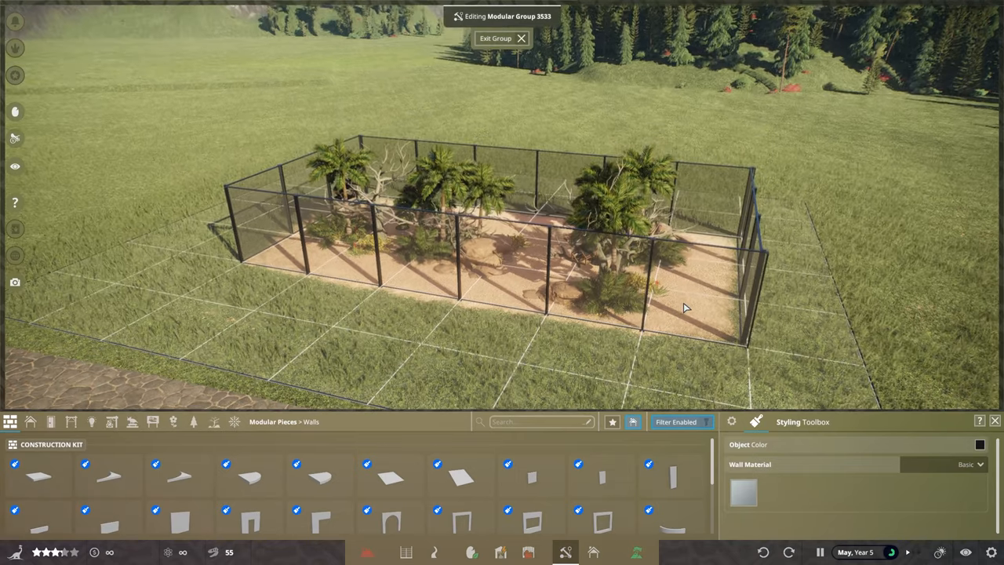
left_click(698, 298)
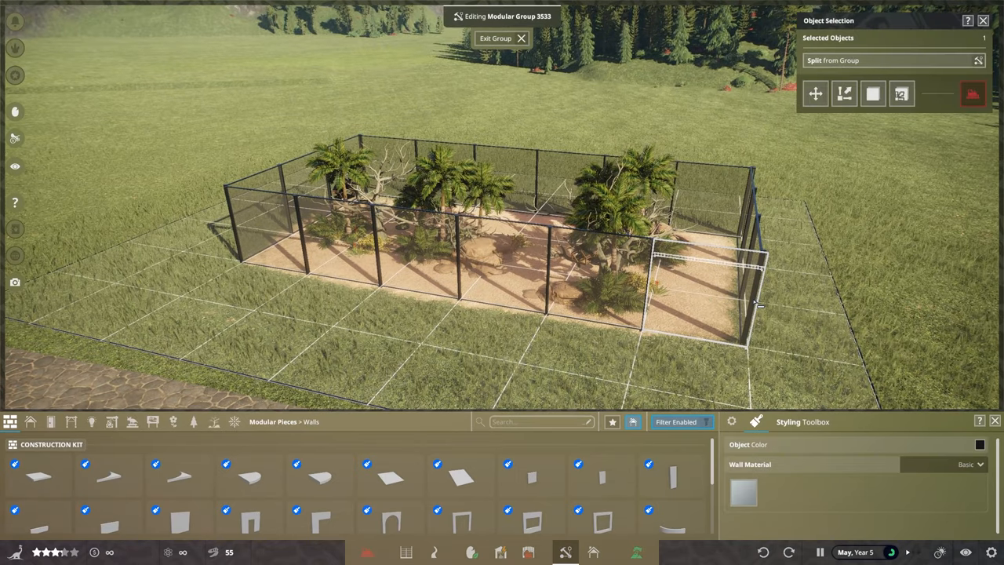
key("ctrl+a")
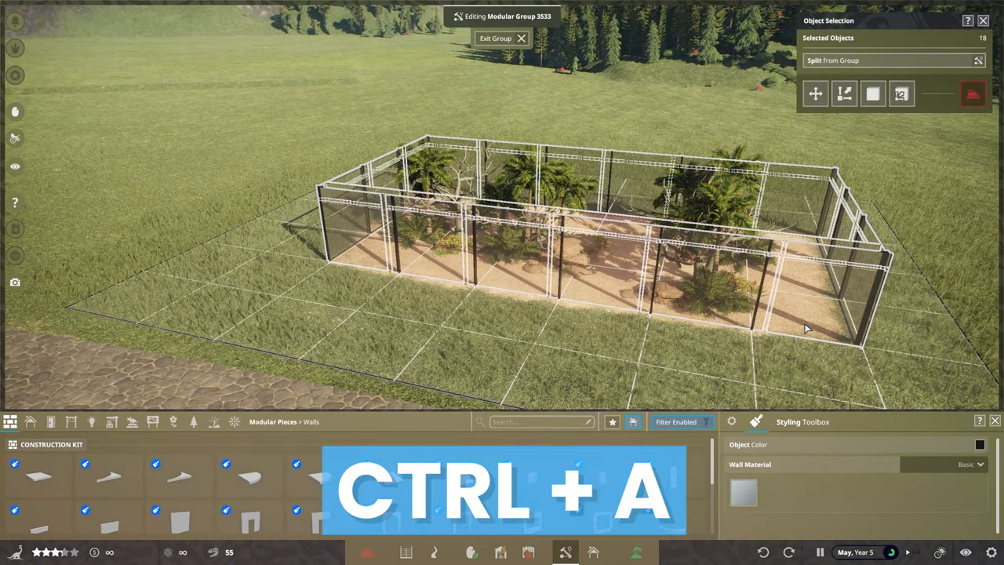
key("ctrl+d")
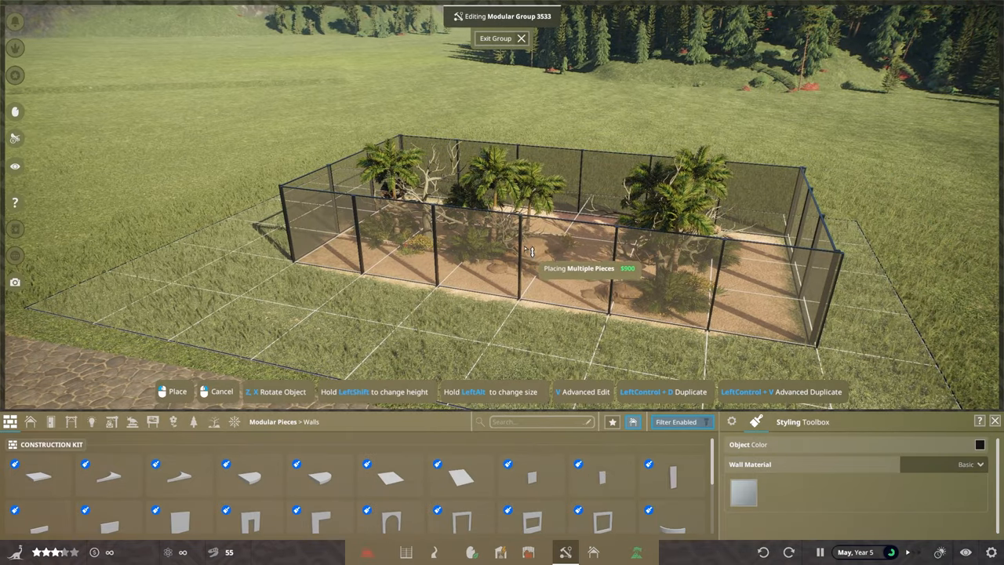
key("shift")
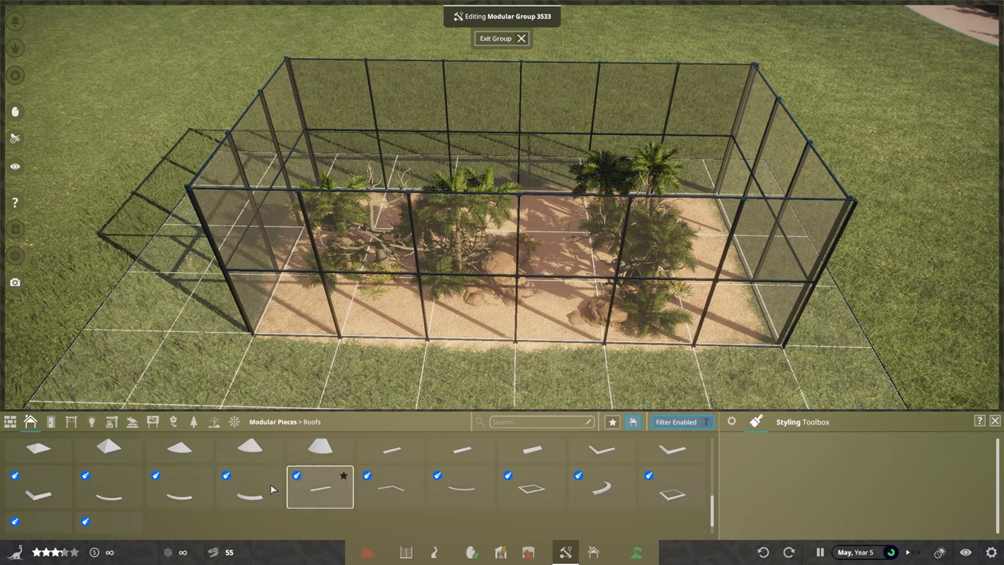
Step: Try a slanted Modular Pieces roof panel and drop it without placing it
left_click(320, 487)
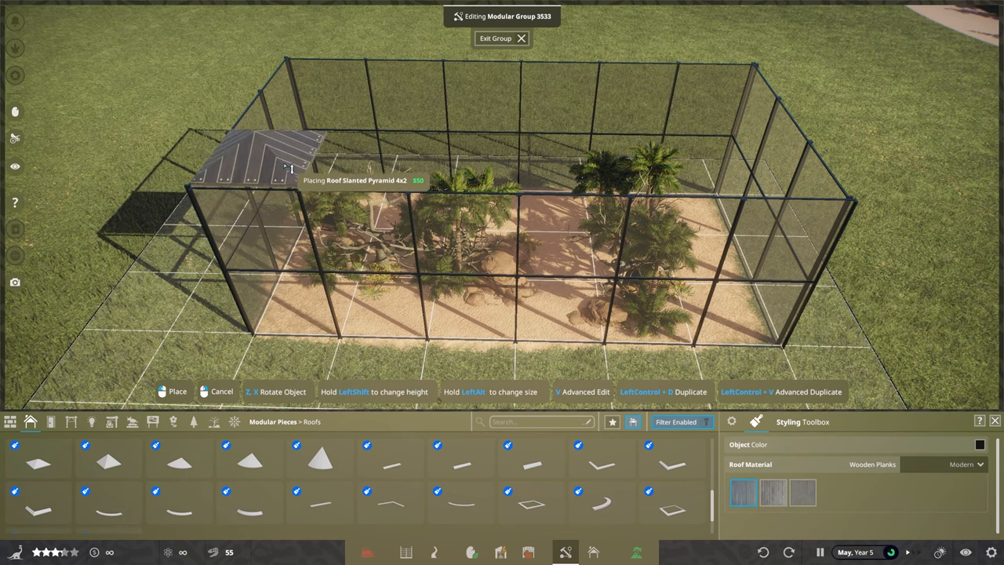
left_click(320, 459)
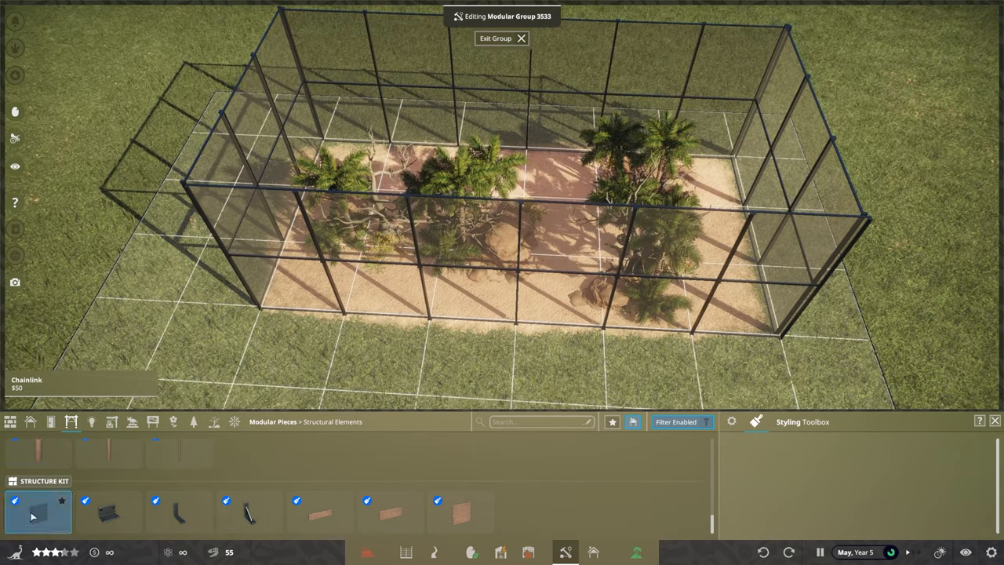
Step: Lay a Chainlink panel on the walls, then paste a copy beside it on the roof
left_click(38, 512)
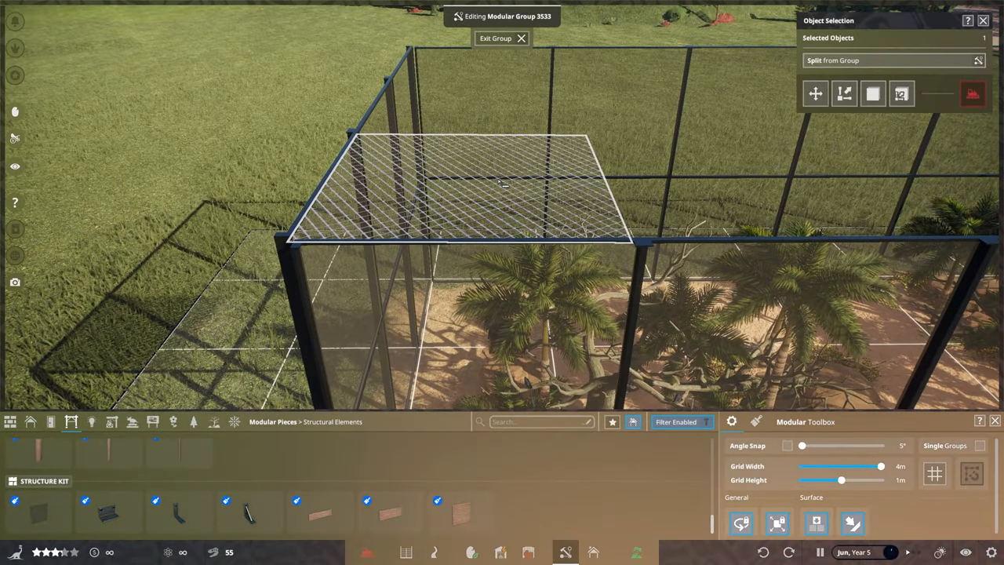
key("ctrl+v")
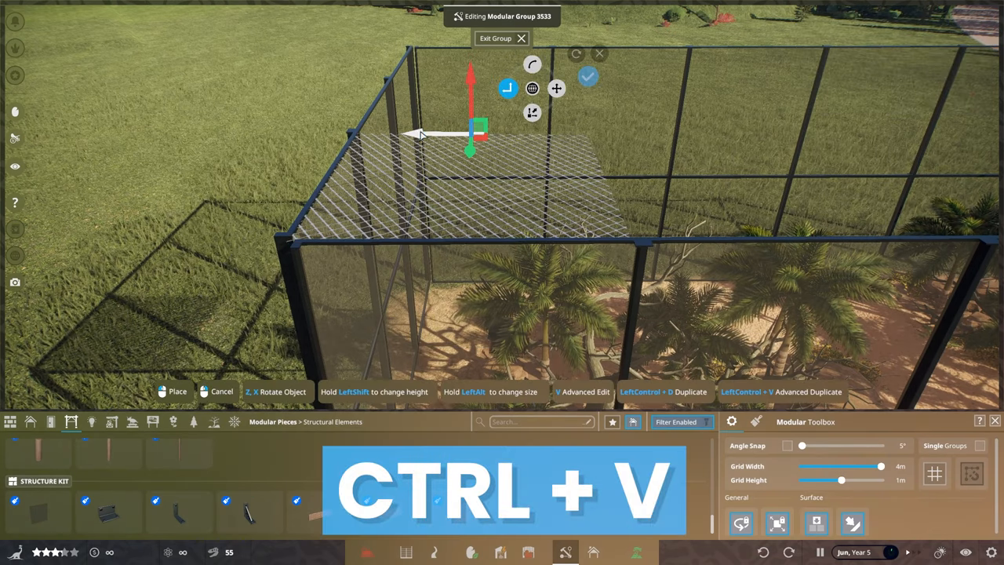
key("ctrl+v")
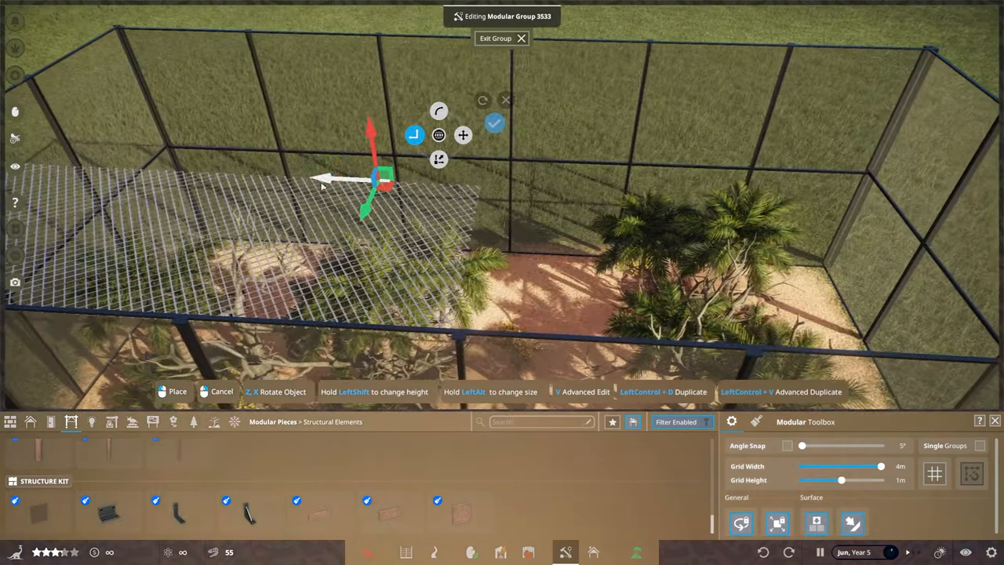
left_click_drag(376, 185, 572, 188)
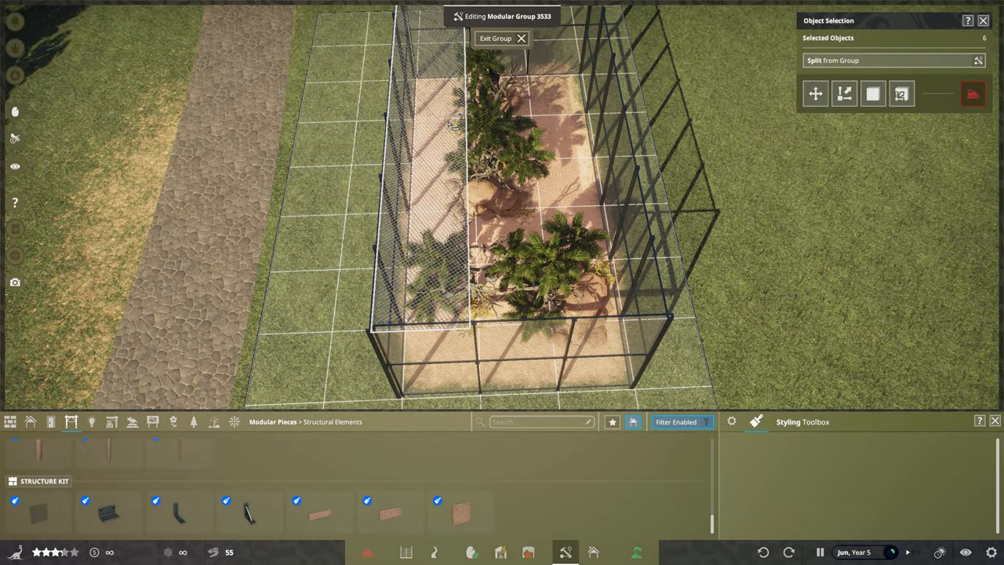
Step: Paste further Chainlink panel copies to finish covering the aviary top
key("ctrl+v")
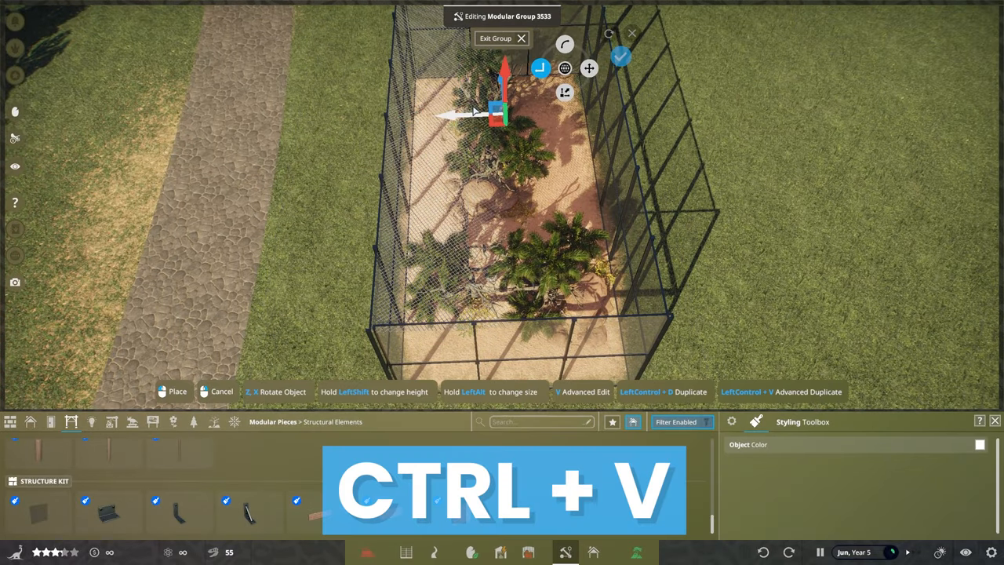
key("ctrl+v")
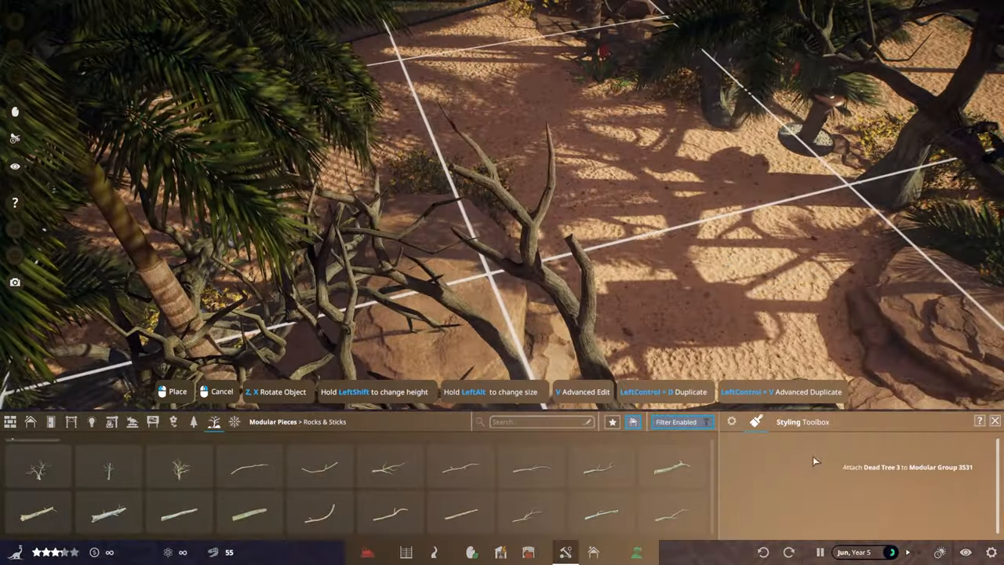
Step: Place a dead branch on the sand and pick the Dead Tree 2 piece next
left_click(756, 421)
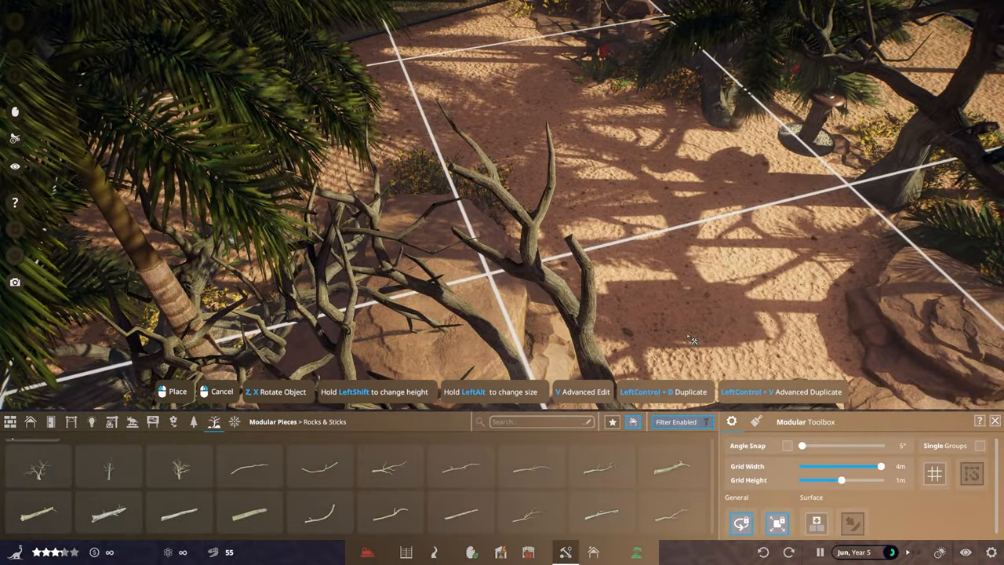
left_click(179, 468)
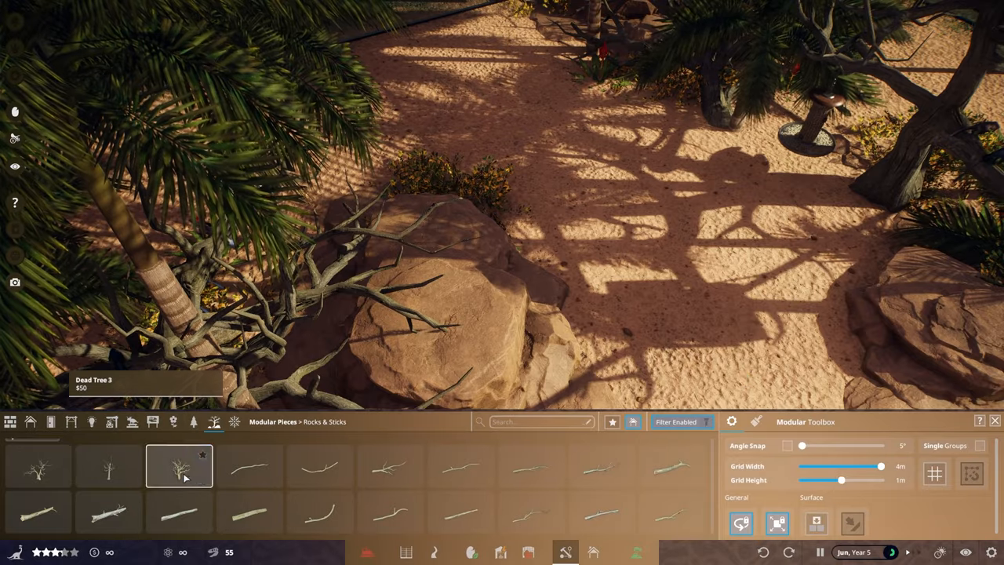
left_click(179, 467)
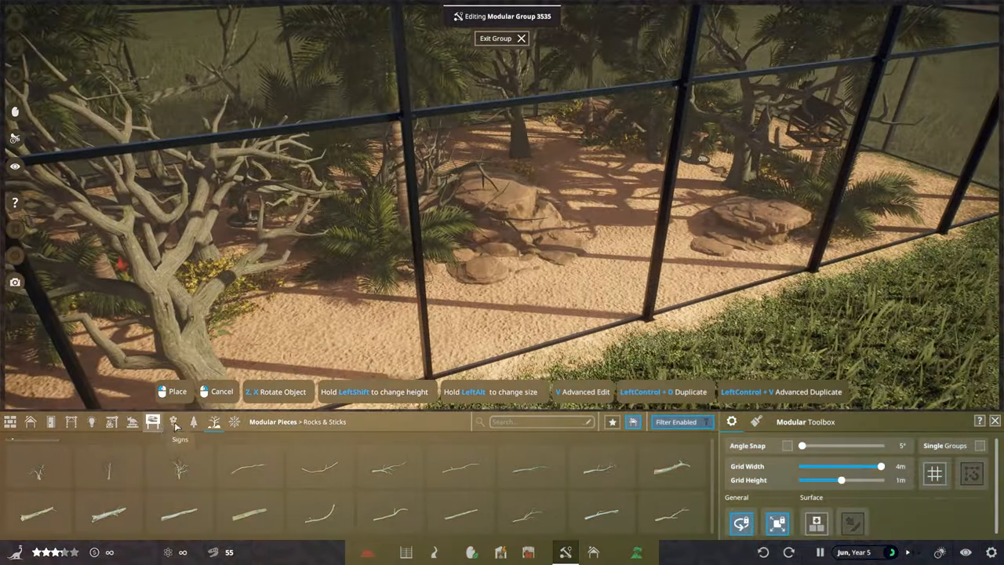
Step: From Gardening, place a Monstera and an Ivy Ledge plant on the aviary floor
left_click(172, 420)
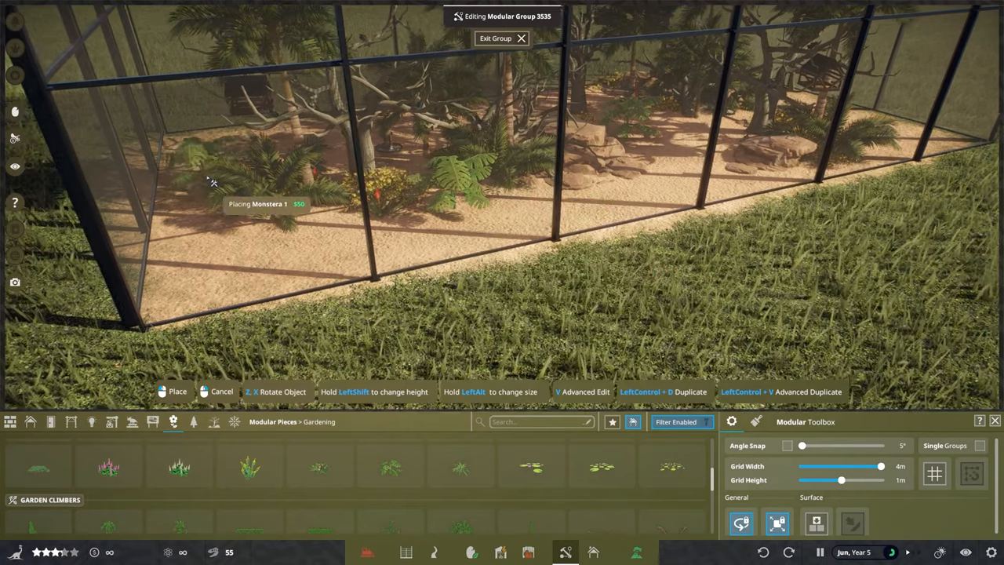
left_click(389, 483)
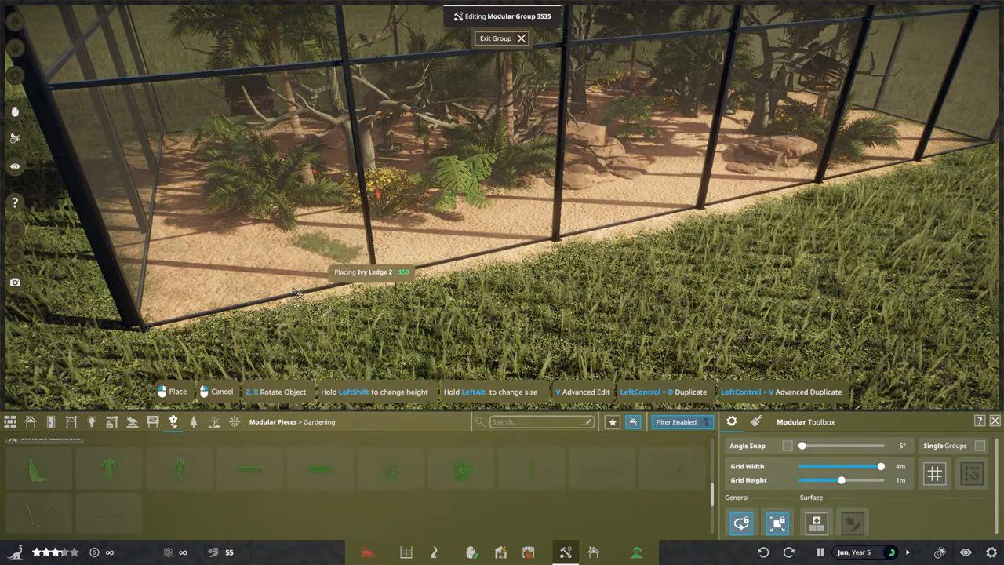
left_click(461, 465)
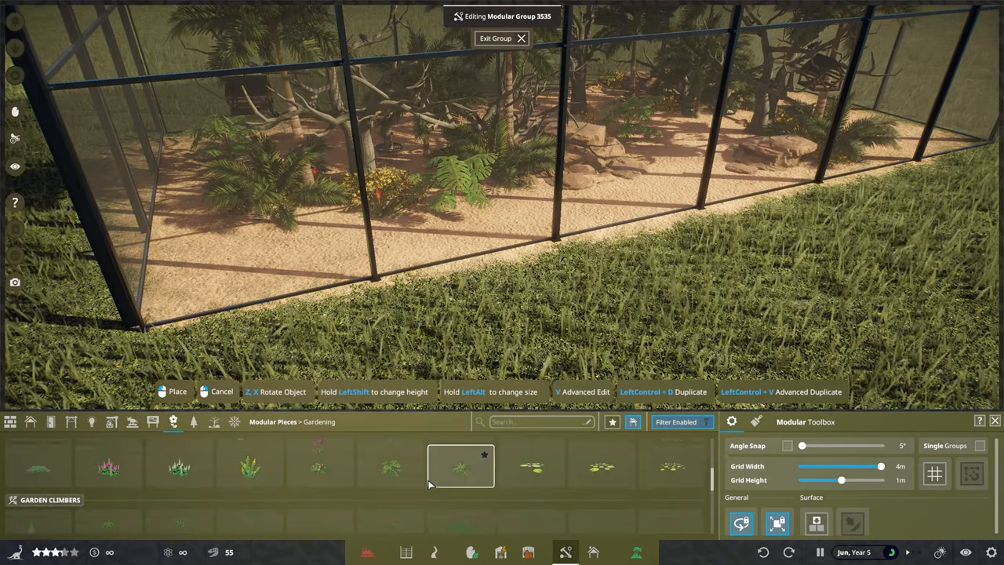